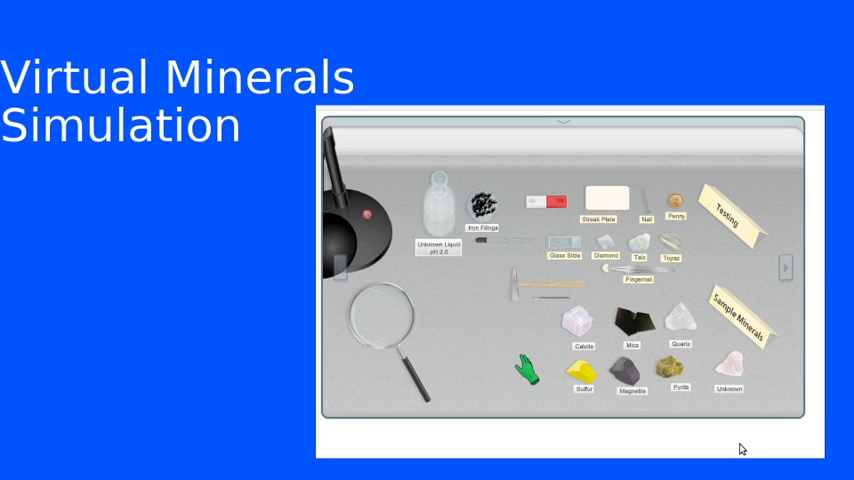
{"action": "mouse_move", "coordinate": [724, 456]}
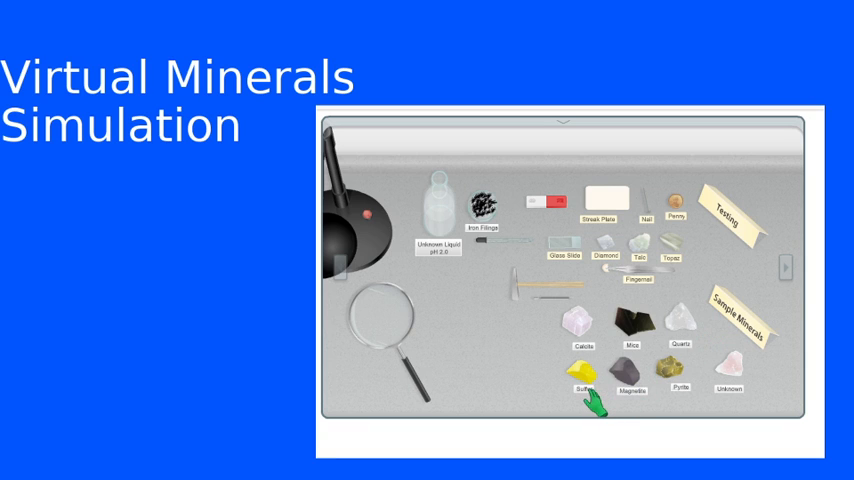
{"action": "mouse_move", "coordinate": [648, 404]}
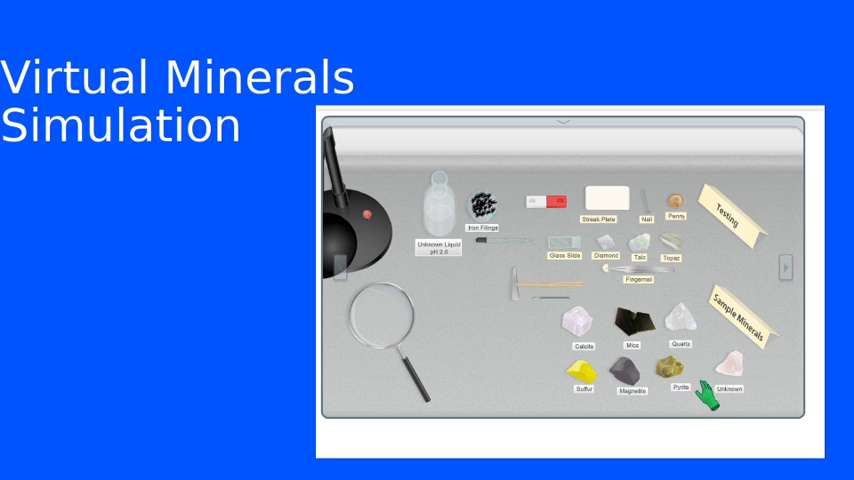
{"action": "mouse_move", "coordinate": [764, 390]}
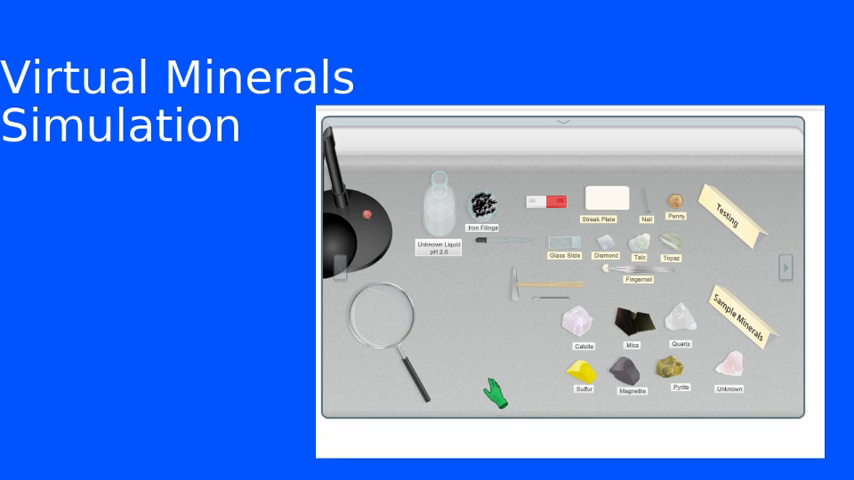
{"action": "mouse_move", "coordinate": [416, 376]}
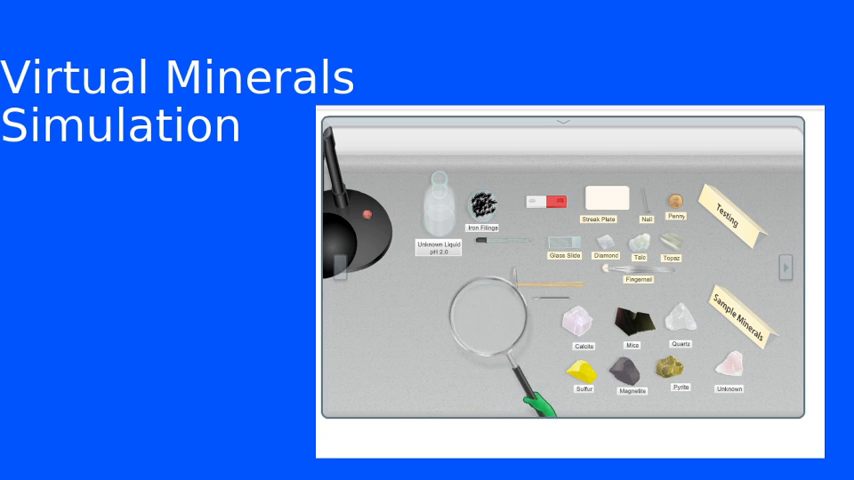
Sweep the magnifying glass over the mineral samples to check their colour, then set it back beside the green specimen
{"action": "left_click_drag", "start_coordinate": [500, 350], "coordinate": [580, 340]}
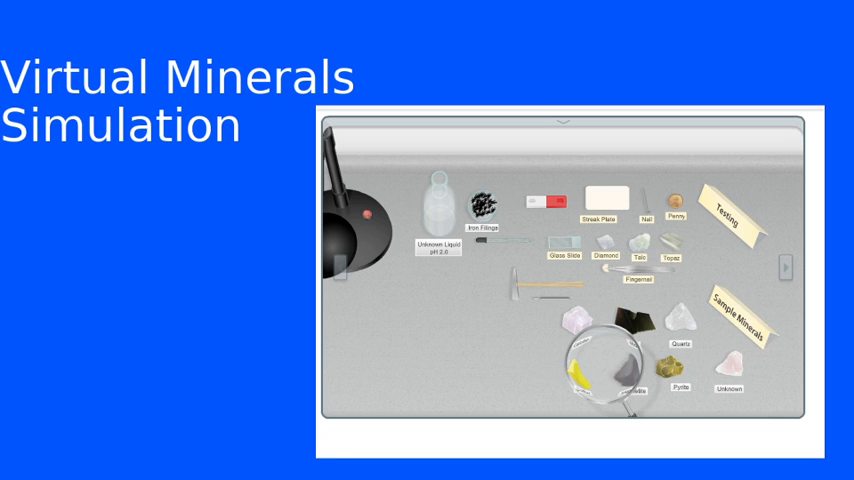
{"action": "left_click_drag", "start_coordinate": [600, 364], "coordinate": [396, 330]}
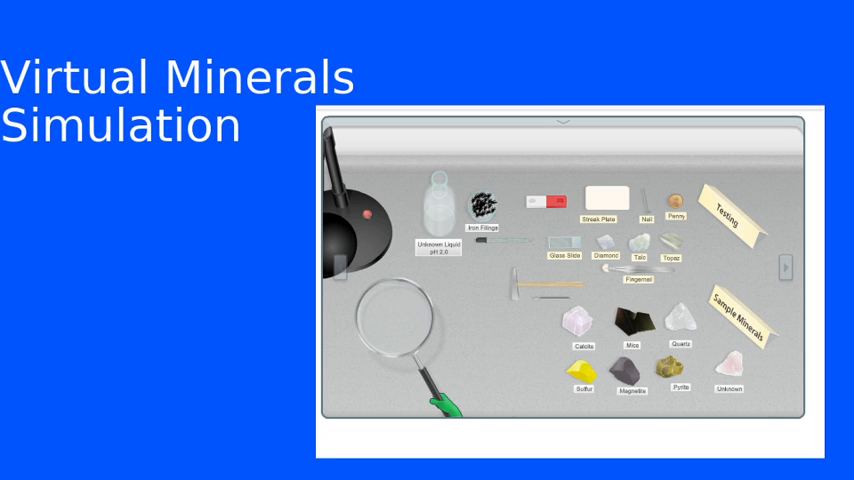